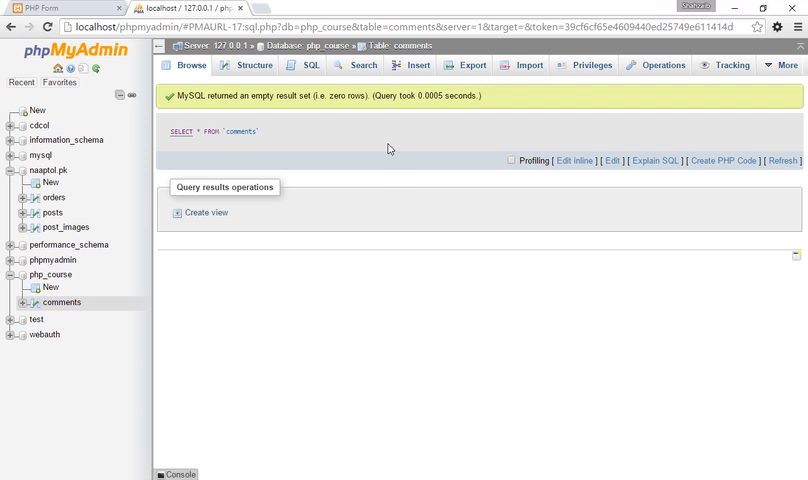
mouse_move(388, 140)
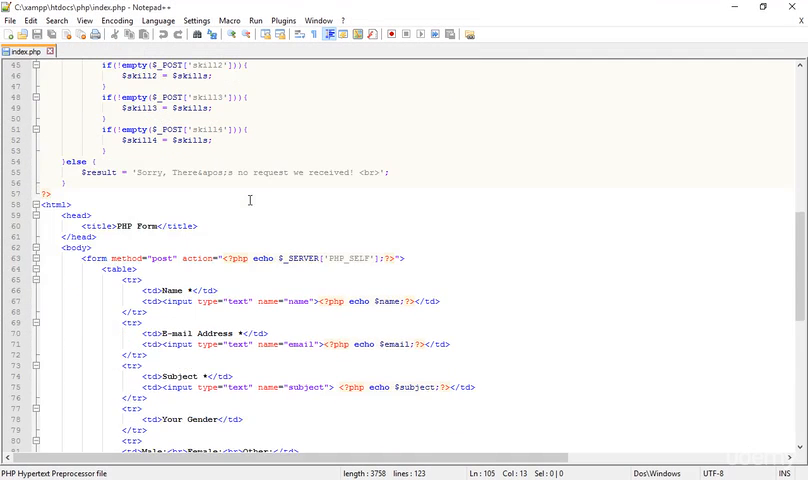
- Bring up the Insert form for the comments table and focus the name value field
scroll(down, 3)
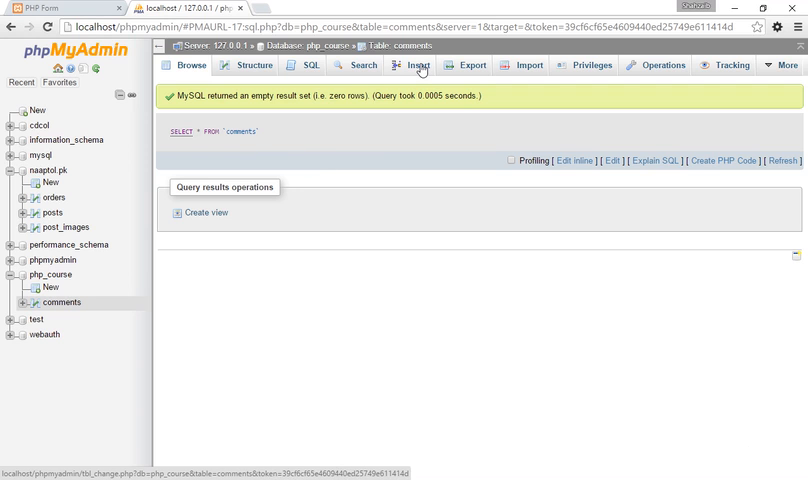
click(418, 64)
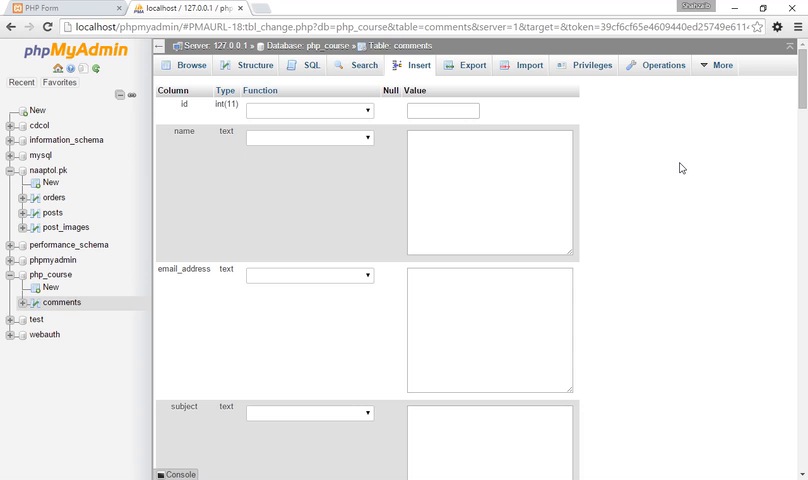
click(488, 190)
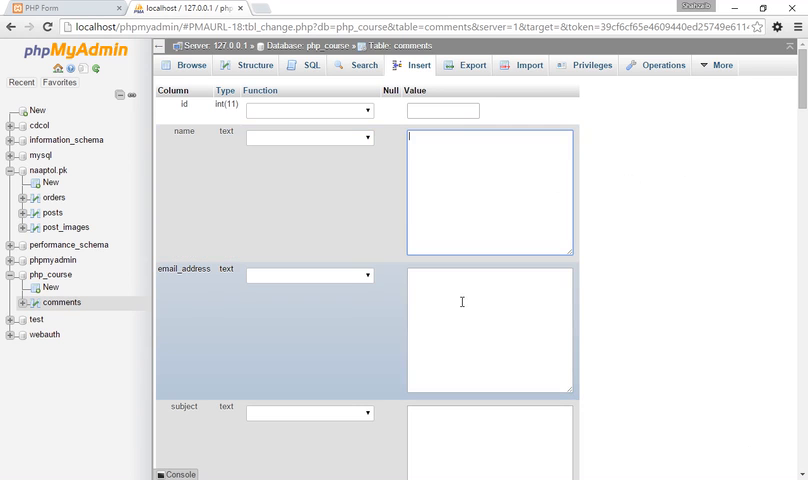
scroll(down, 3)
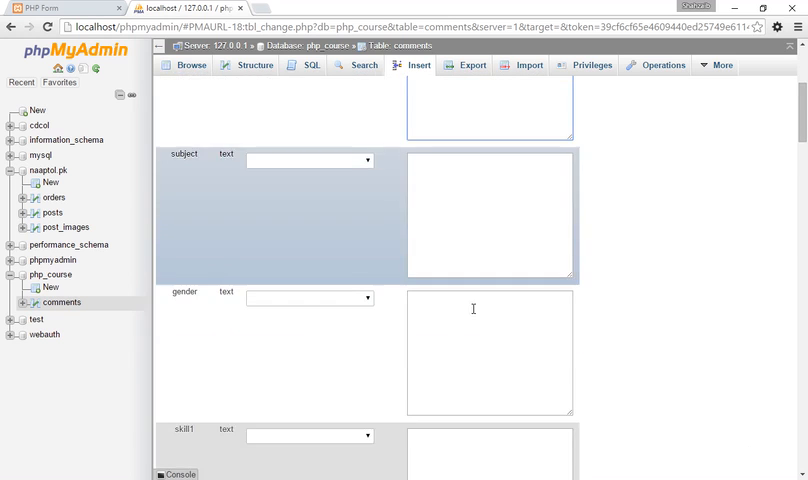
scroll(down, 3)
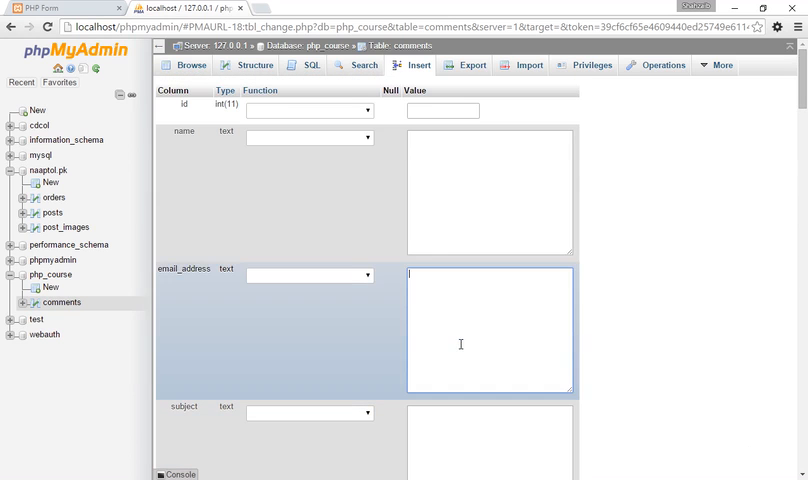
click(308, 110)
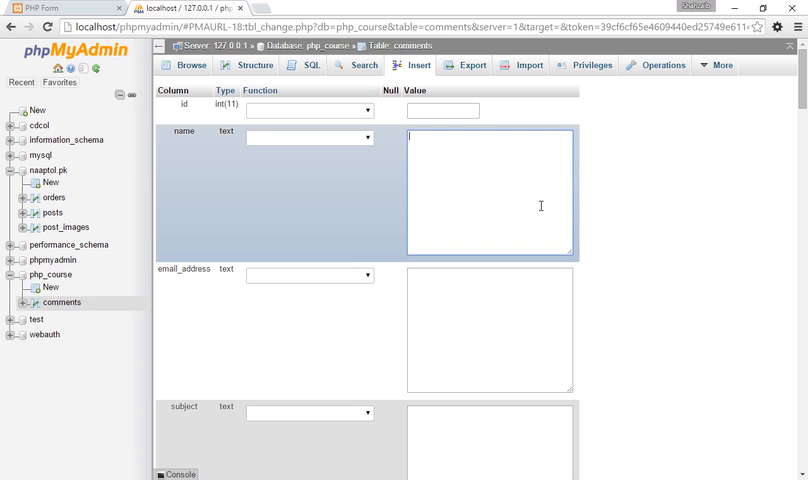
- Enter the name John, an email address, and the subject 'I want to buy a dryer'
text(John)
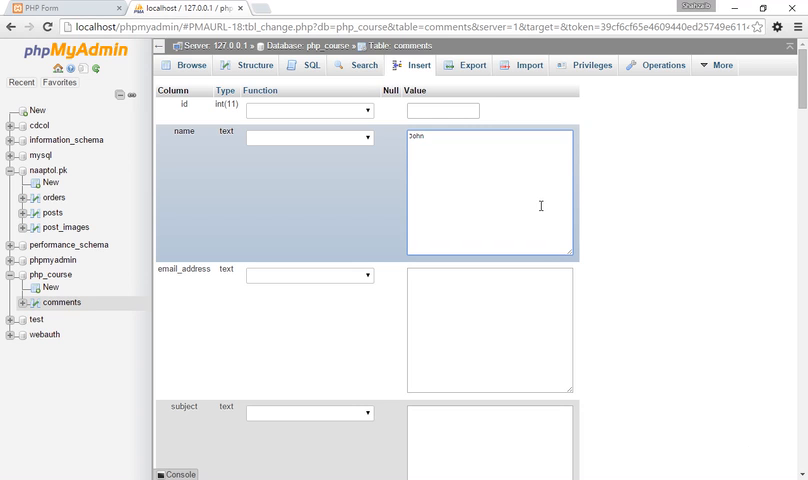
text(mark)
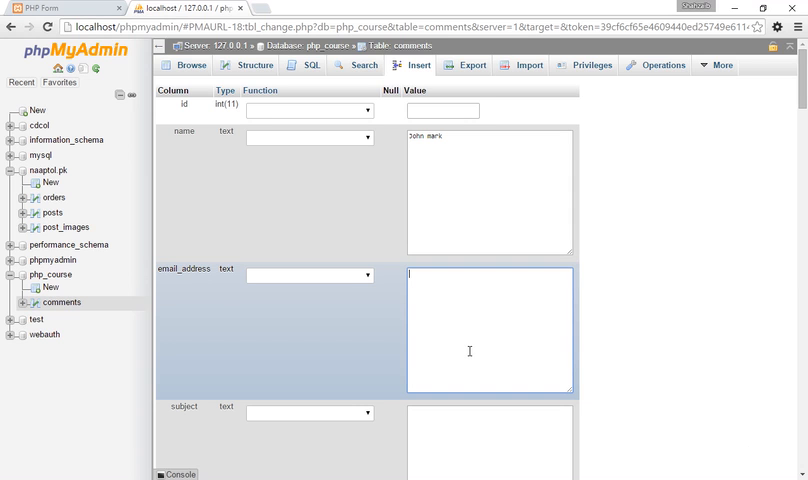
text(as)
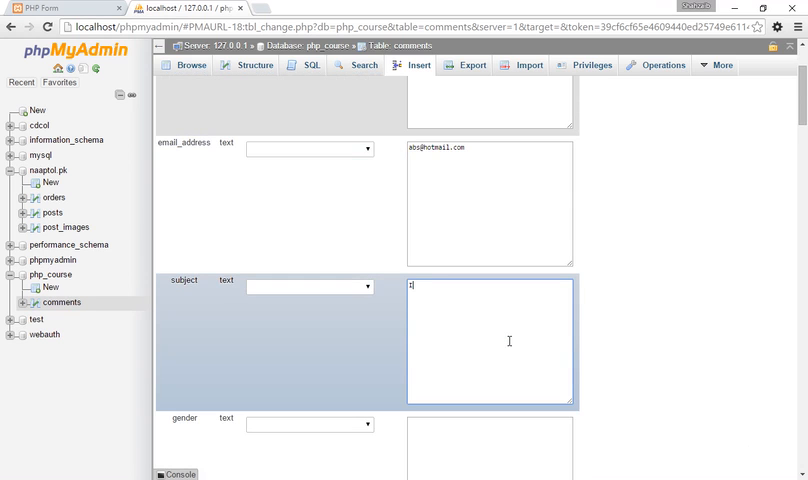
text(I want to buy)
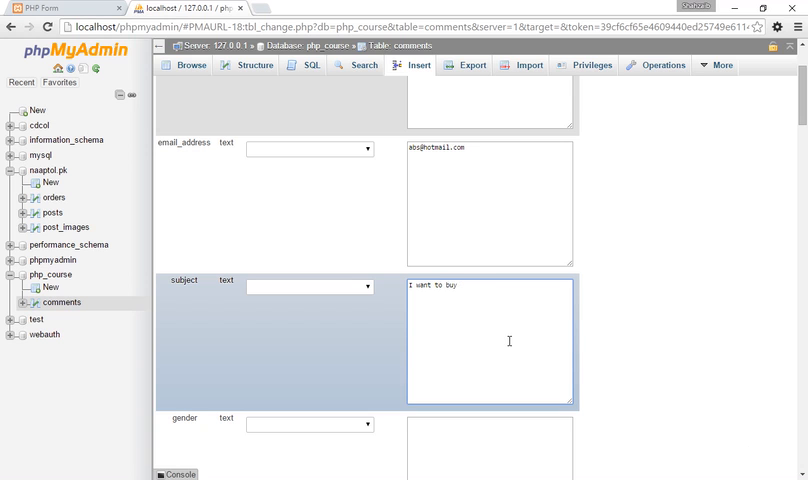
text(a dryer)
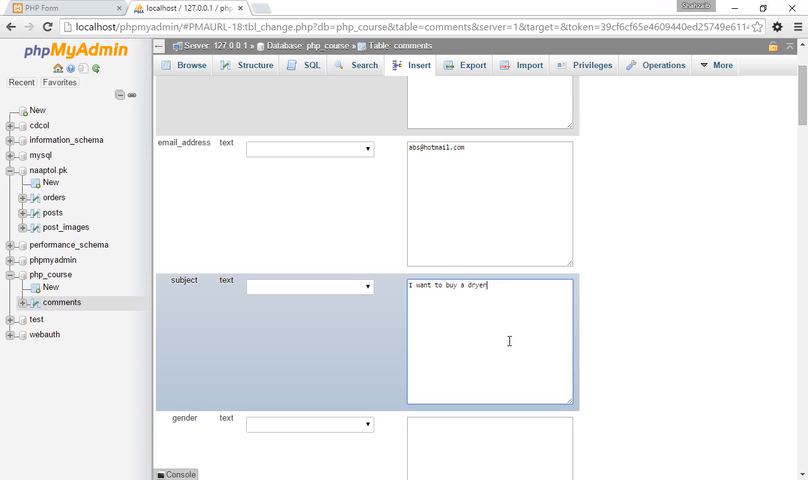
scroll(down, 3)
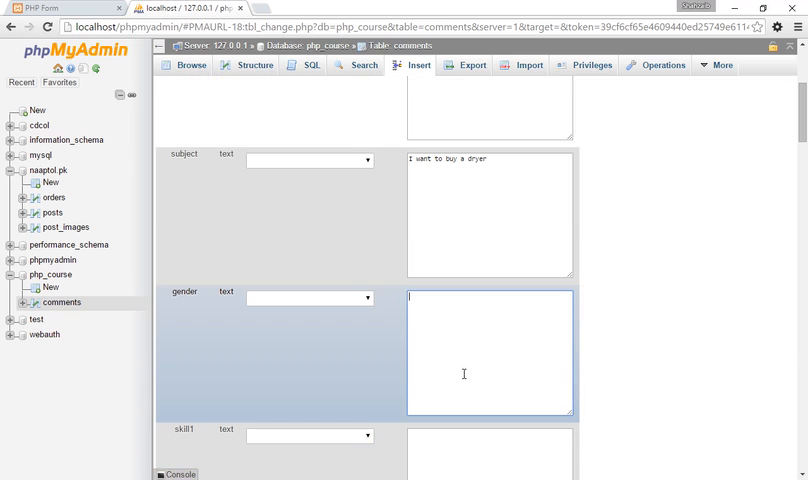
- Enter gender male and retype a subject word, then start skill1 with 'web developer'
text(male)
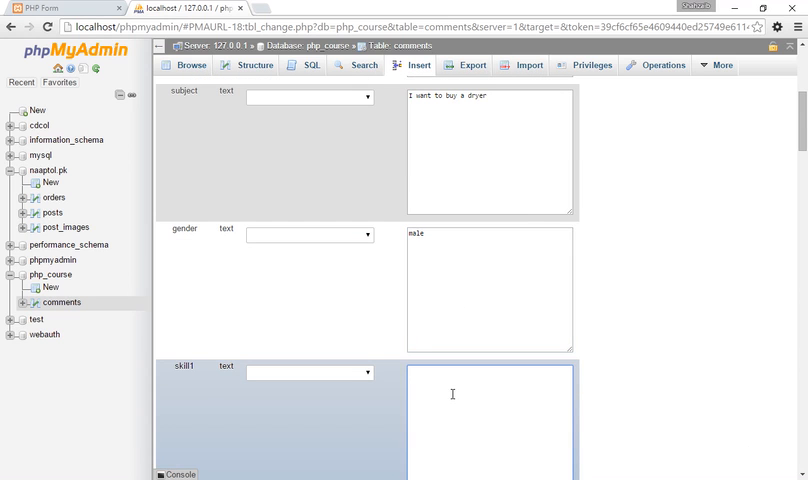
click(490, 150)
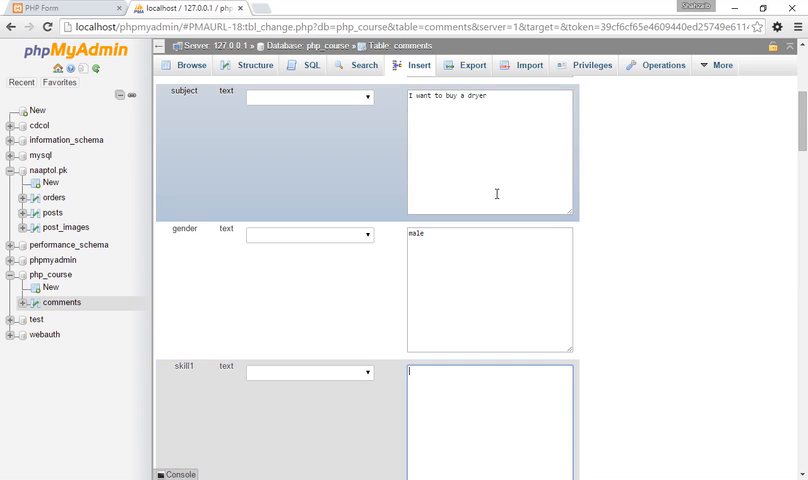
double_click(444, 96)
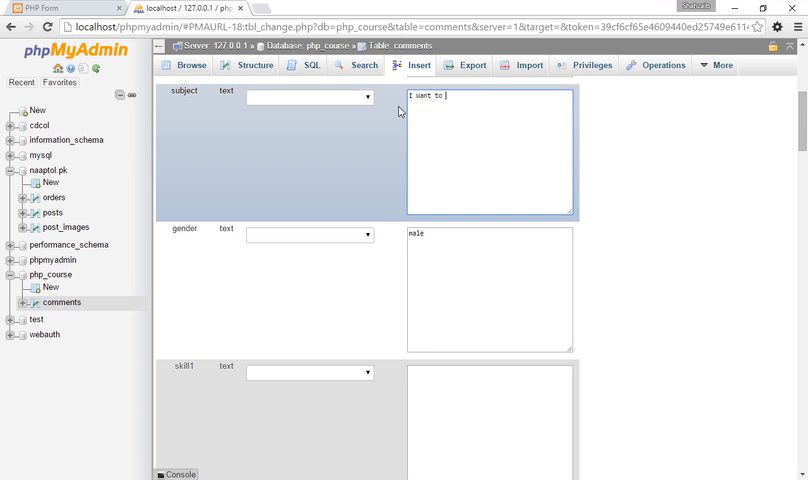
text(I e)
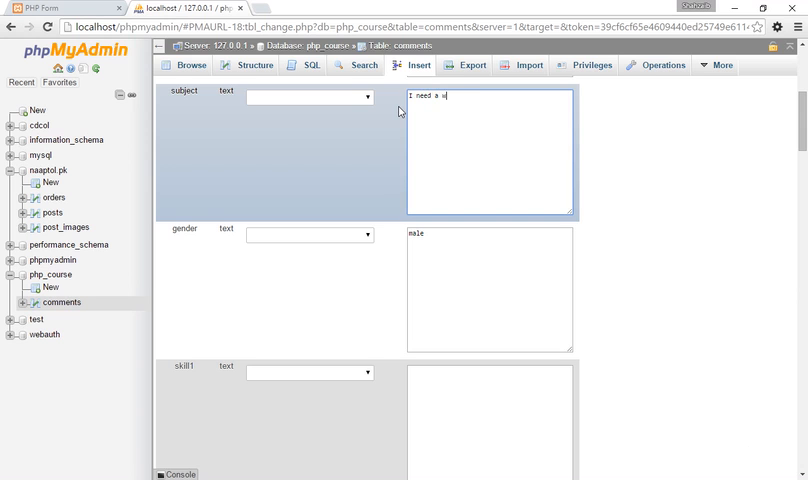
text(eb developer)
click(490, 422)
text(html)
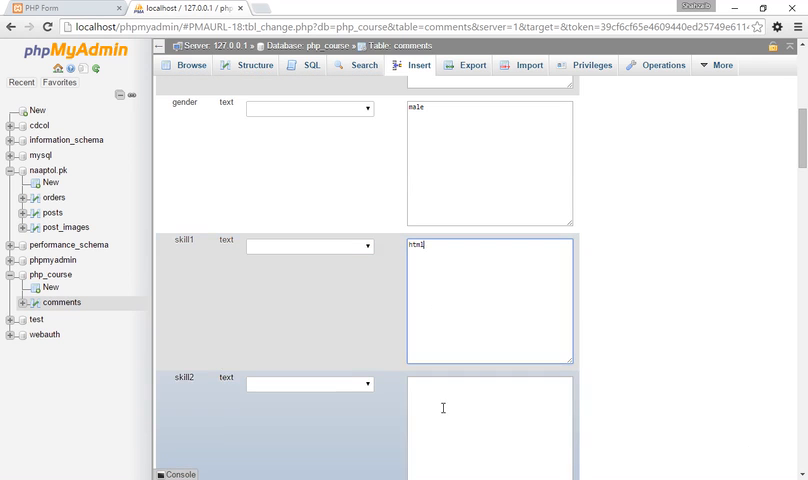
- Enter the skills php and javascript, then replace the country field's text with brazil
scroll(down, 3)
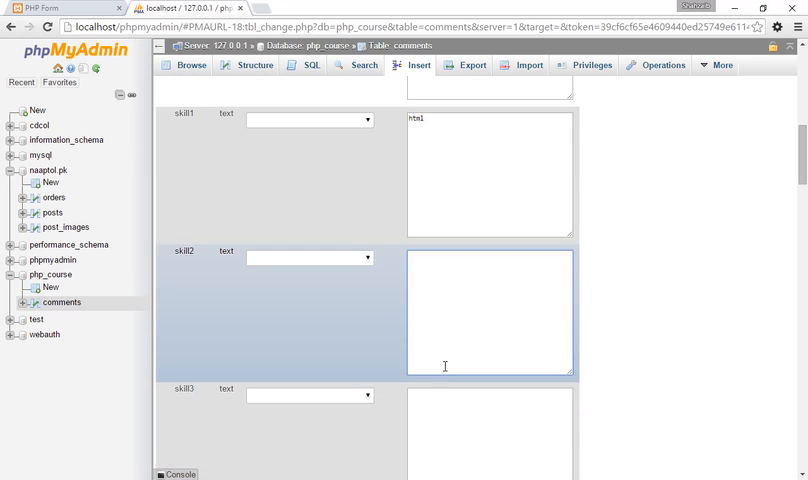
scroll(down, 3)
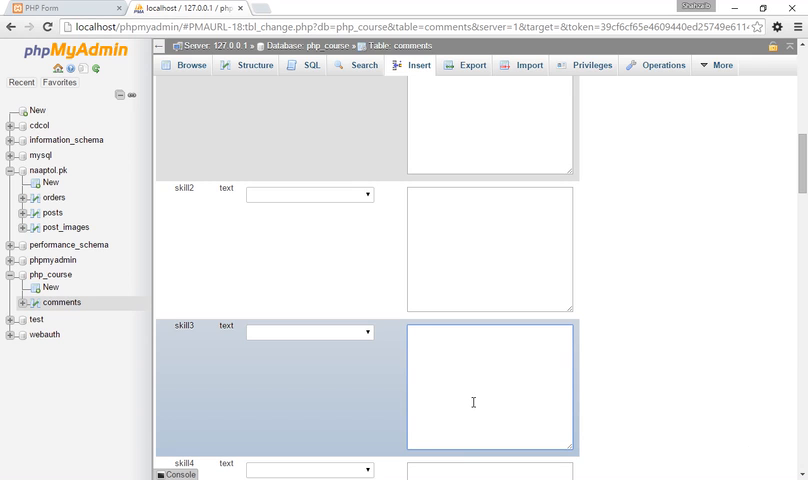
text(php)
click(490, 470)
text(css)
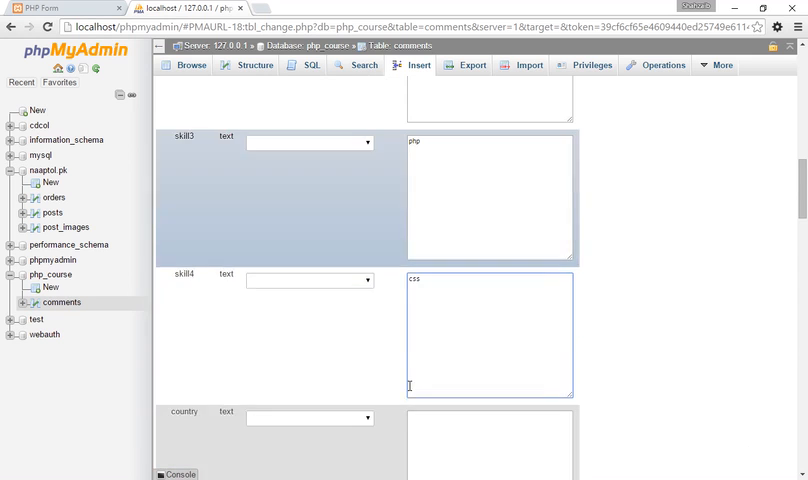
text(javascript)
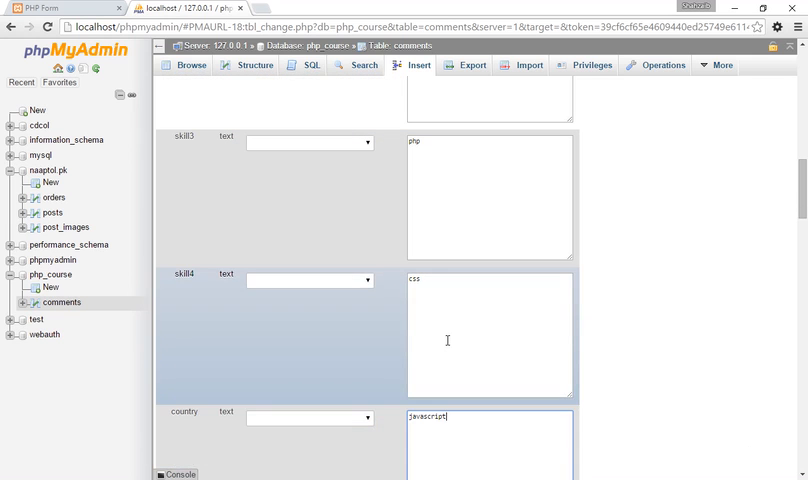
double_click(420, 416)
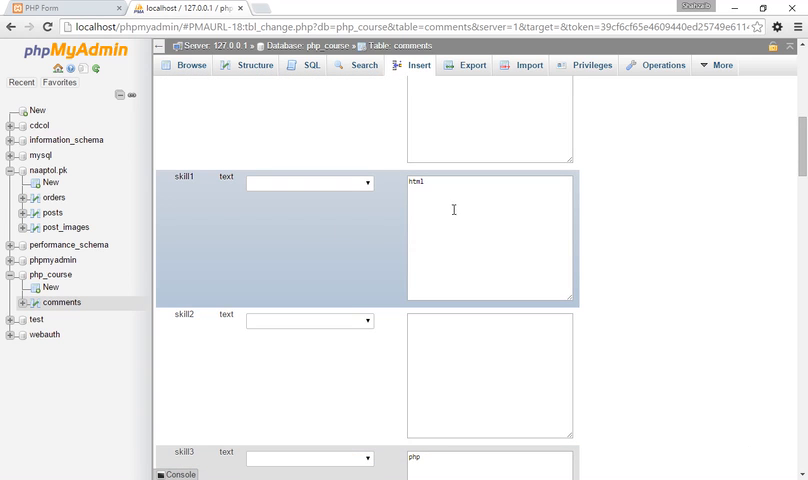
scroll(down, 3)
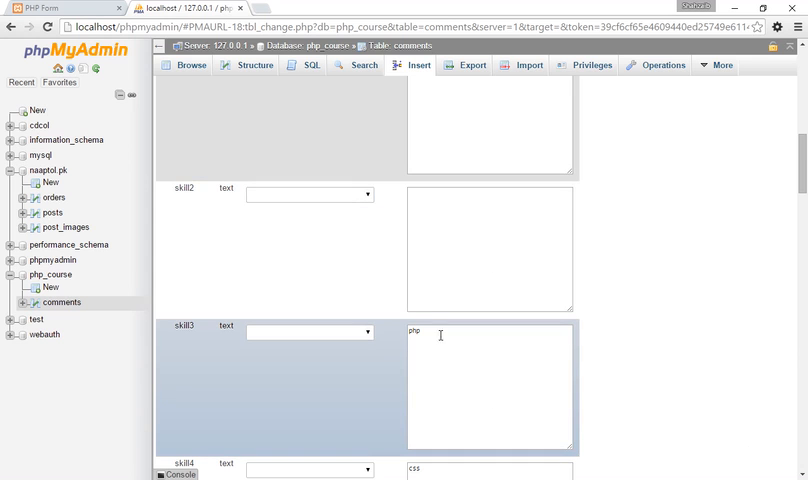
scroll(down, 3)
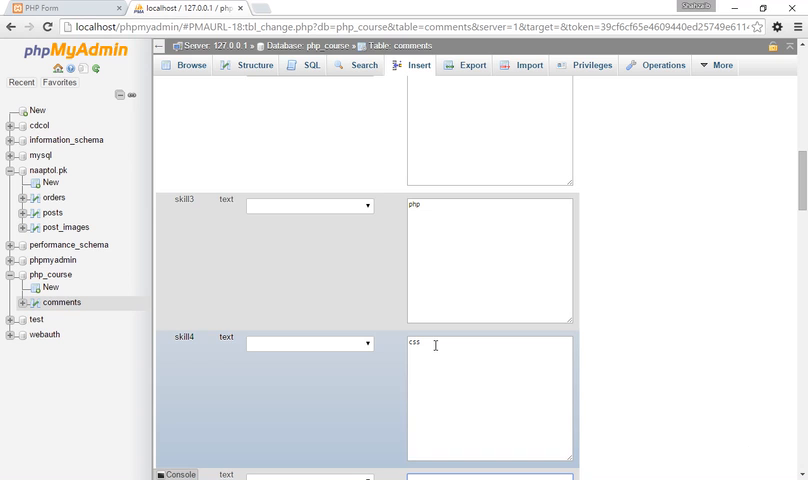
scroll(down, 3)
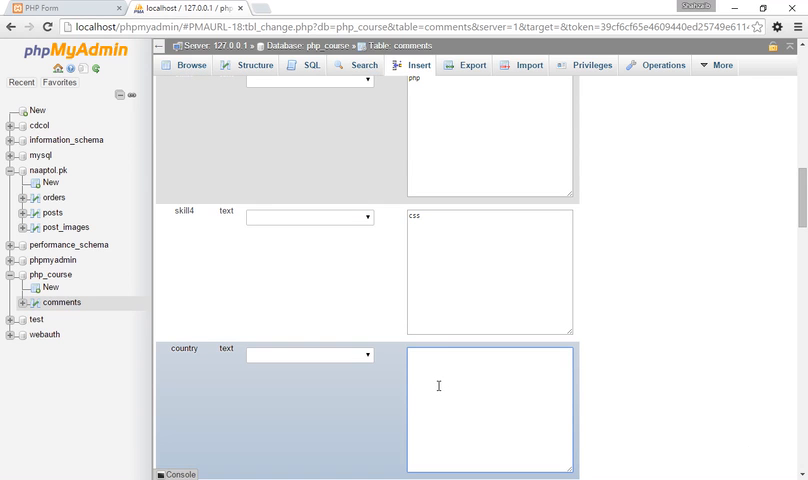
text(brazil)
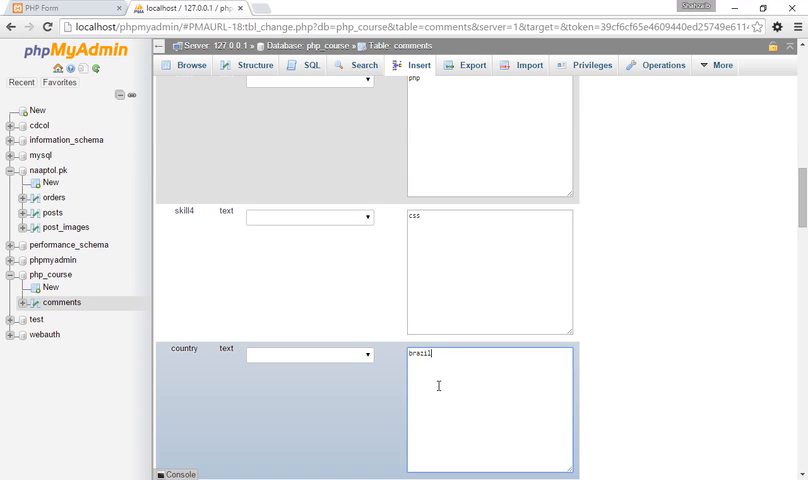
- Write the comment greeting and asking about a job vacancy for someone like me
scroll(down, 3)
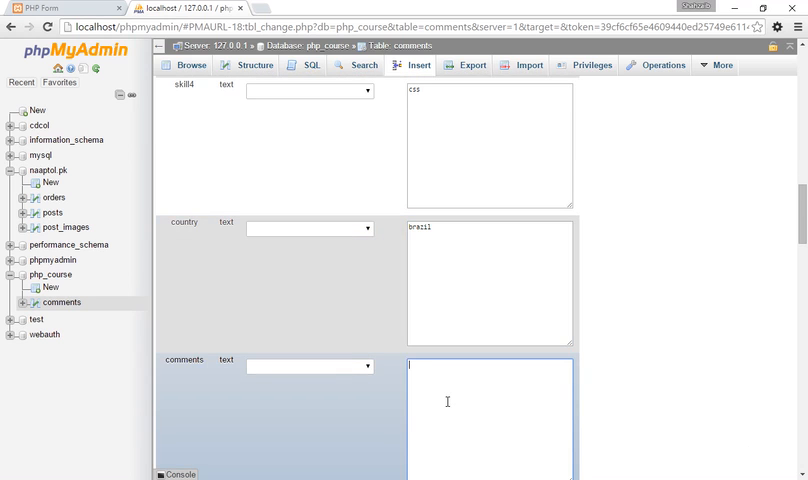
text(Hel)
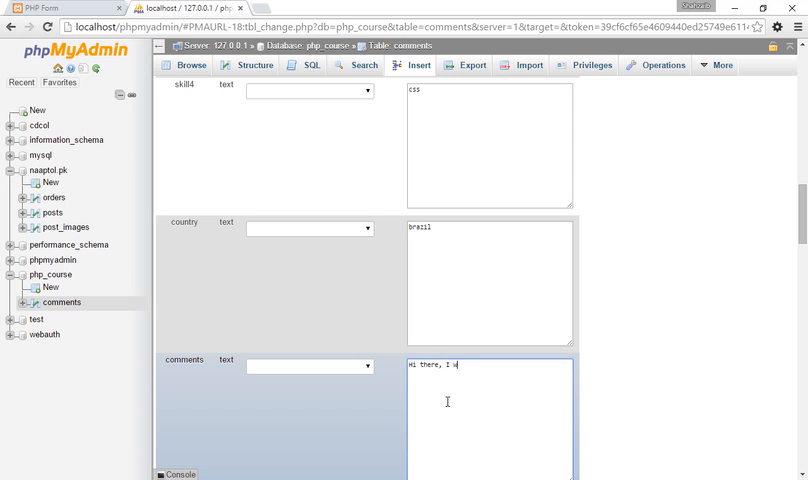
text(eed a job on web developer)
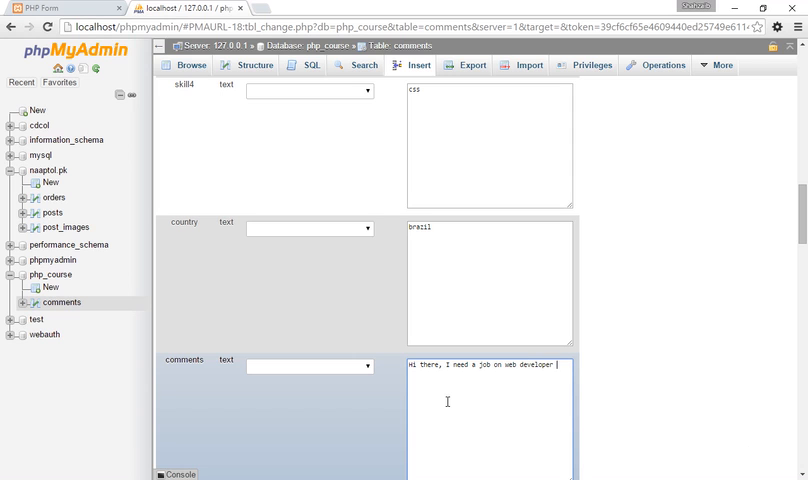
text(post.)
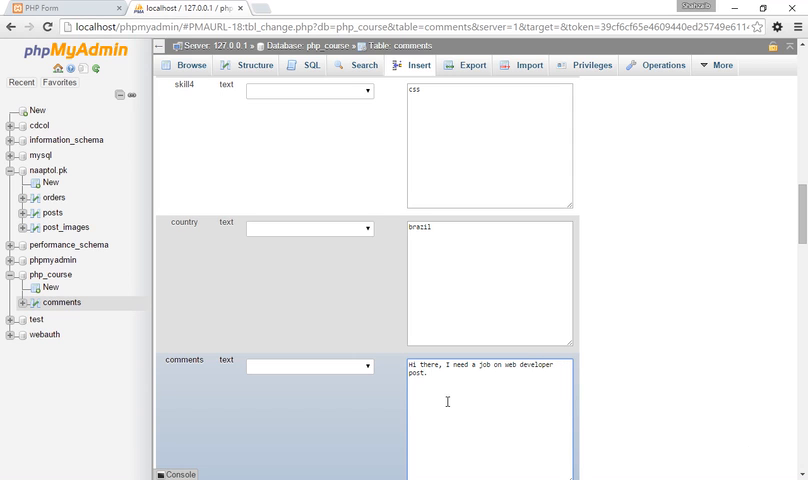
text(I)
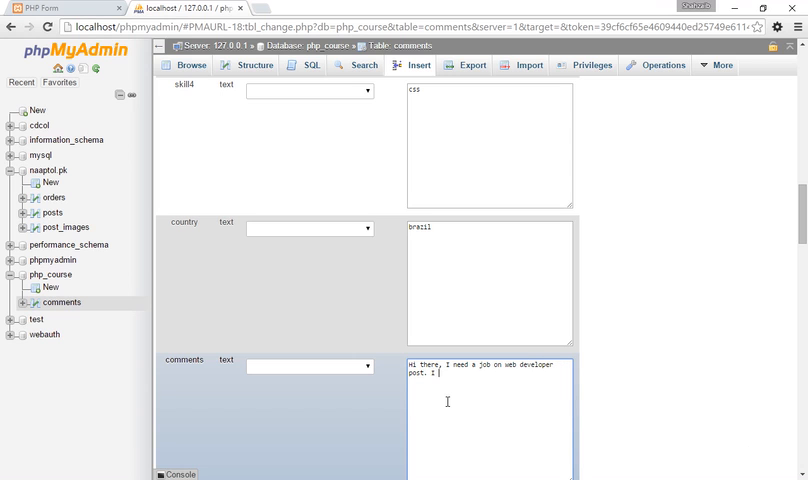
text(ofund)
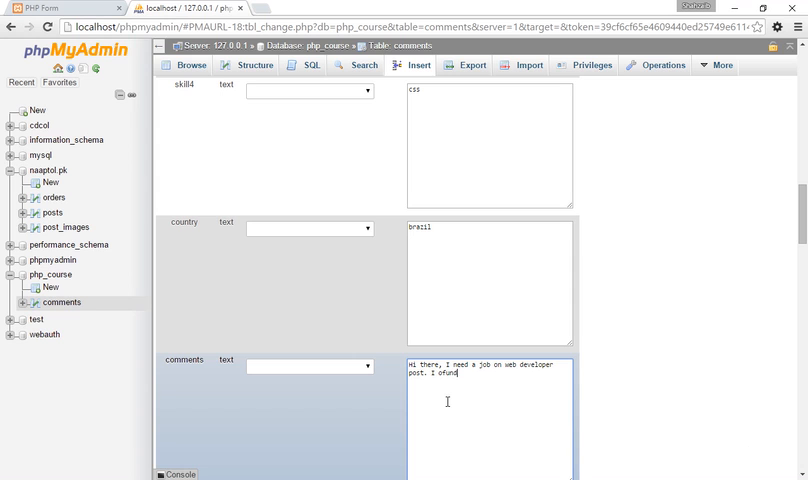
text(found)
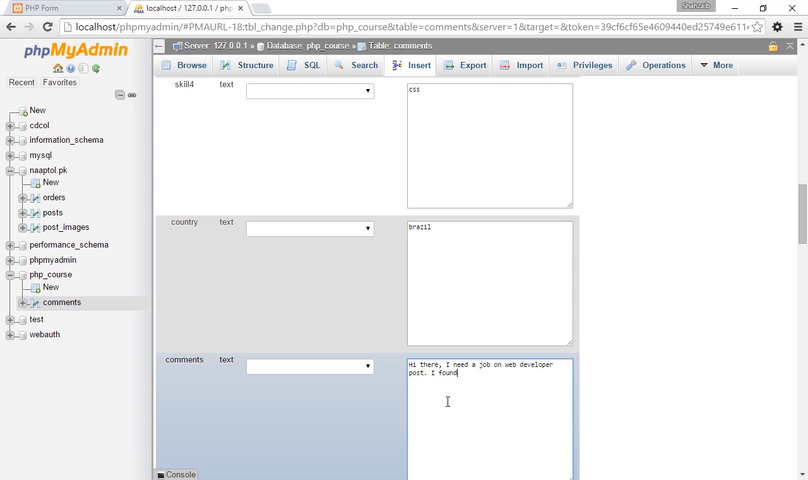
text(that you hv)
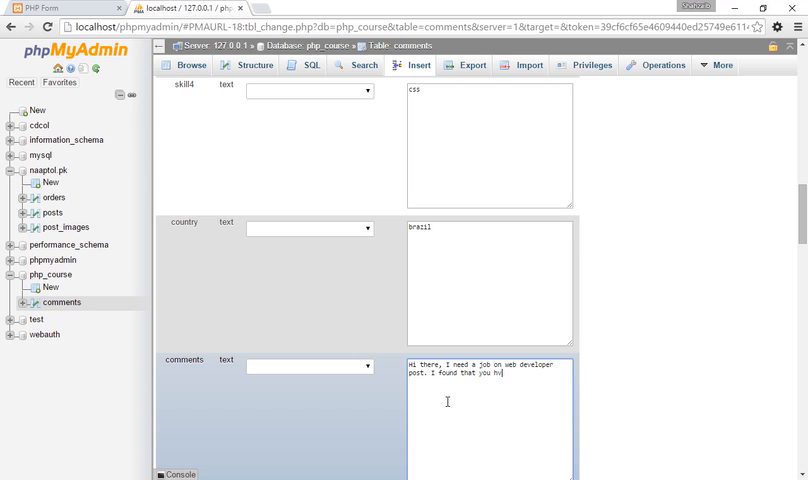
text(have some kiind)
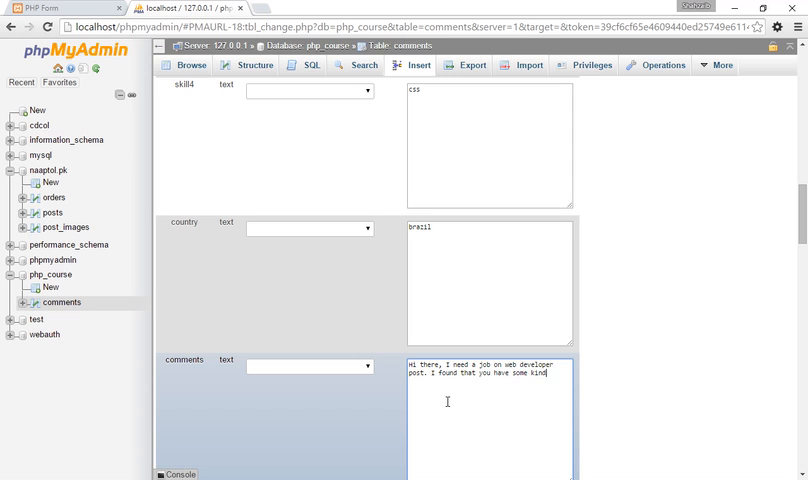
text(job)
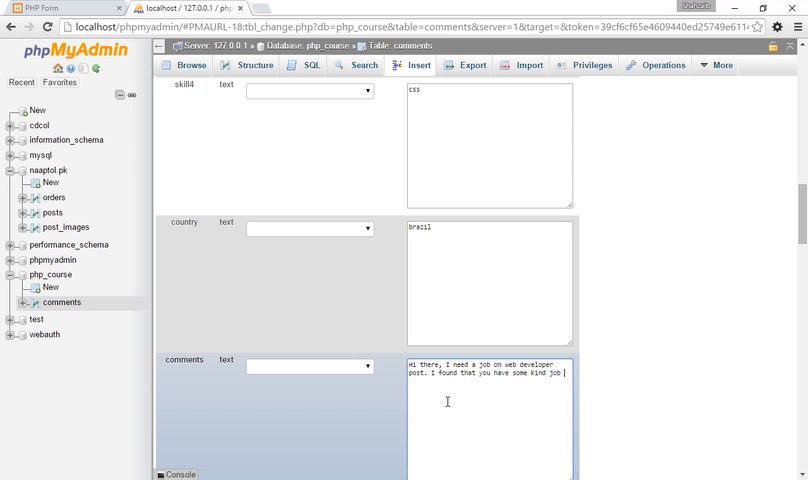
text(vacancy)
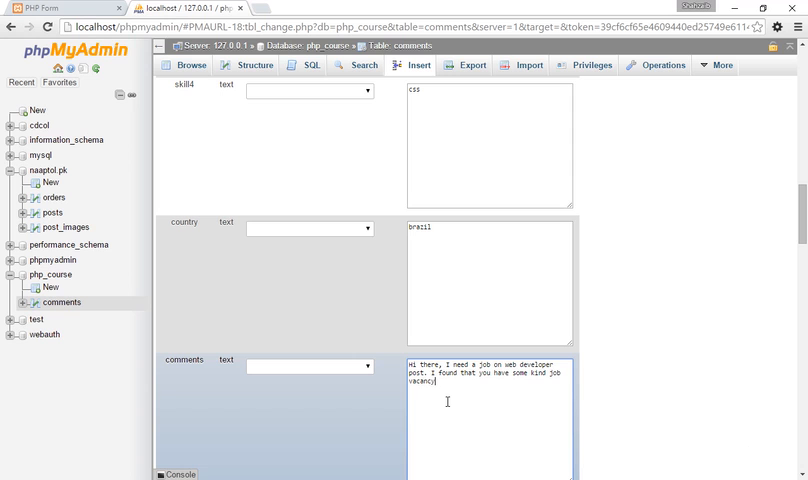
text(for a perso)
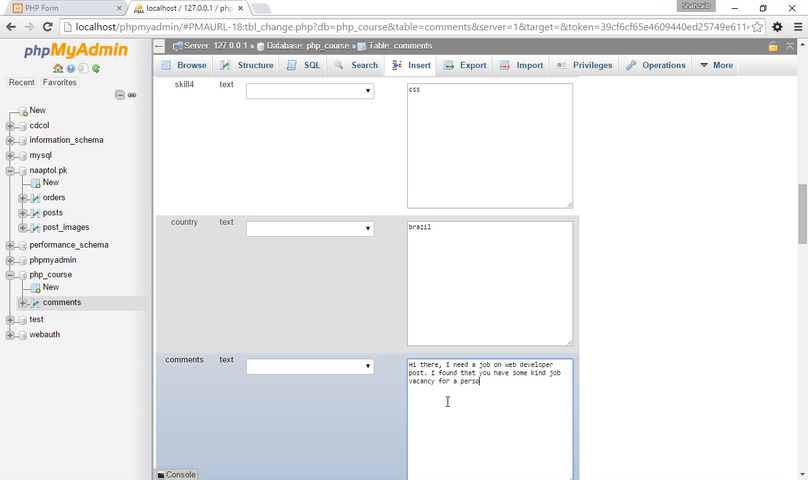
text(n like me.)
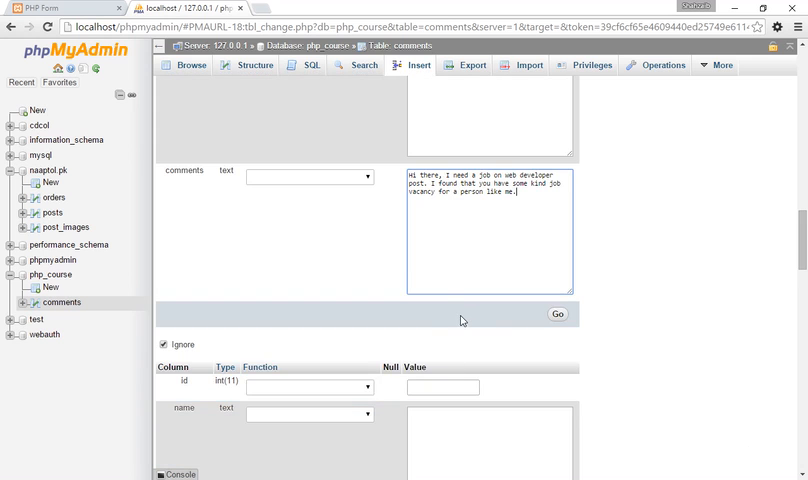
- Uncheck Ignore on the second, empty row so it is inserted as well
scroll(down, 3)
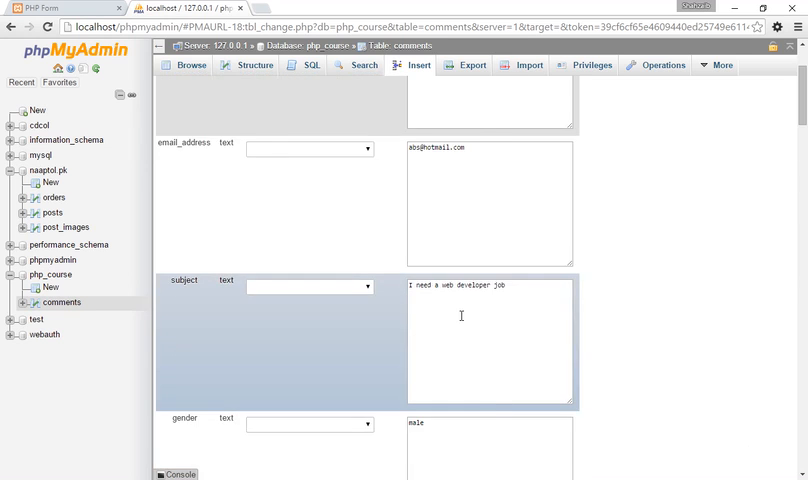
scroll(down, 3)
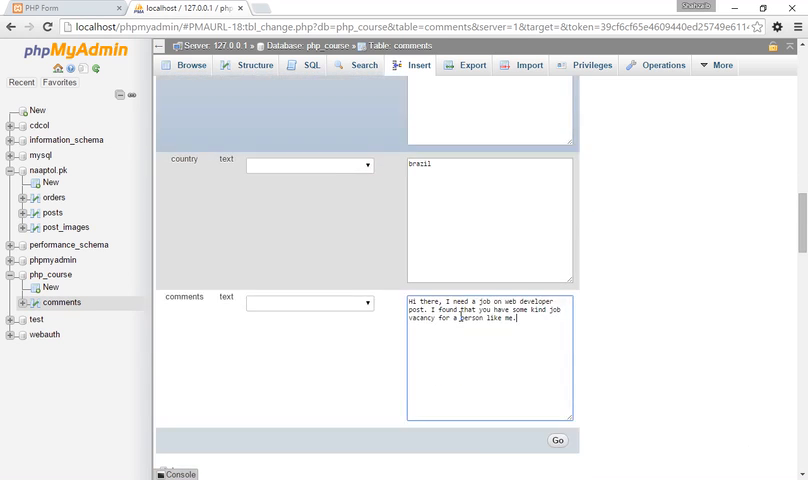
scroll(down, 3)
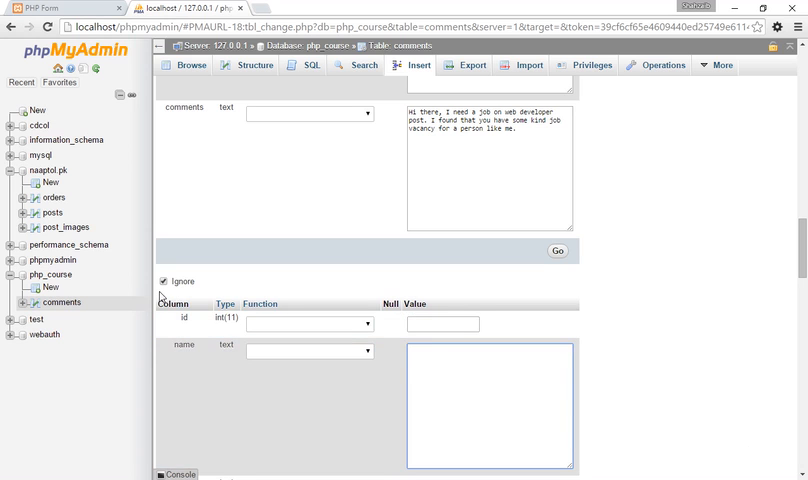
click(164, 280)
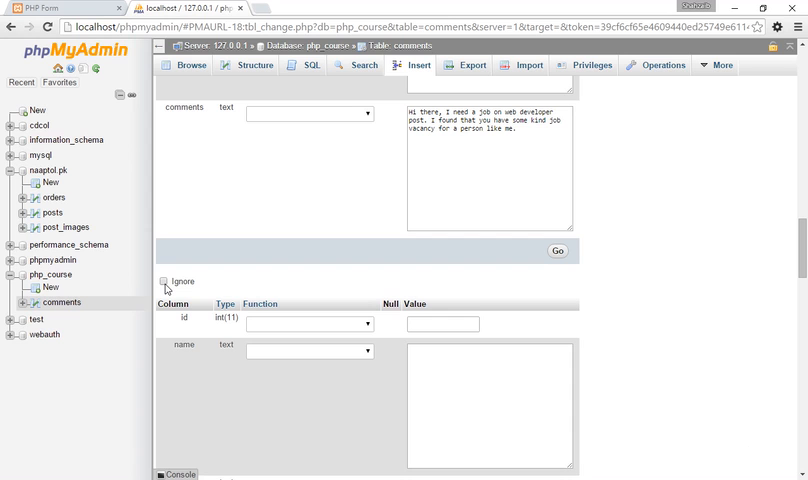
scroll(down, 3)
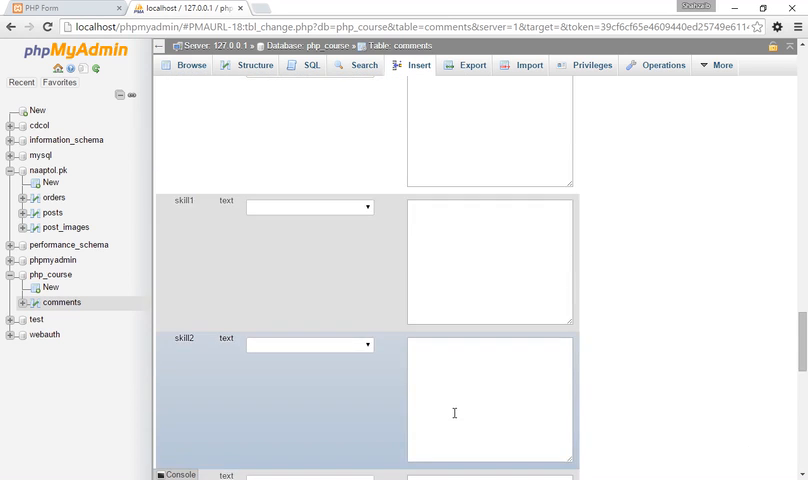
scroll(down, 3)
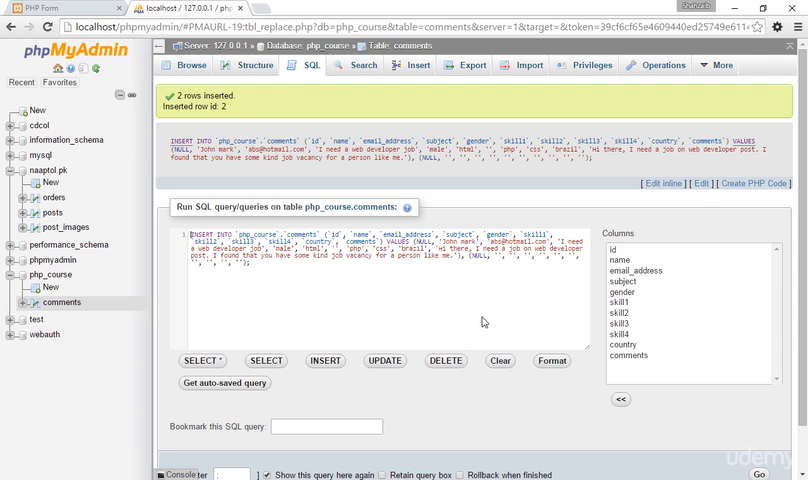
mouse_move(480, 300)
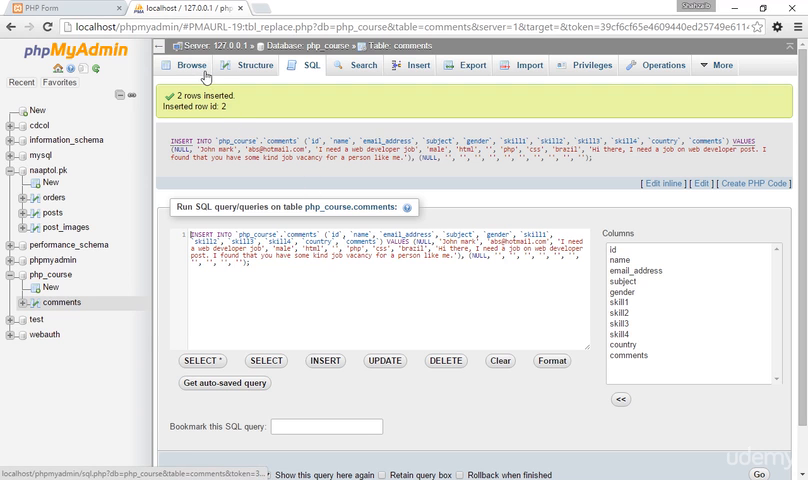
- Browse the comments table to list the newly inserted rows
click(190, 64)
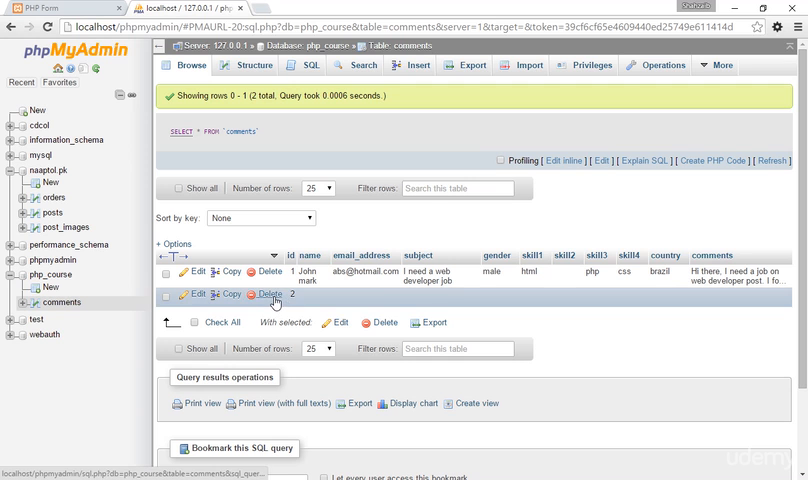
- Delete the empty row with id 2 and confirm the deletion
click(272, 292)
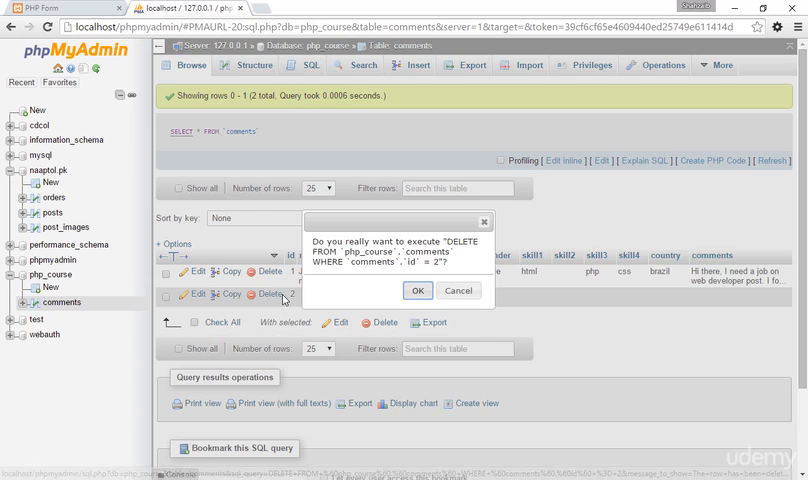
click(416, 290)
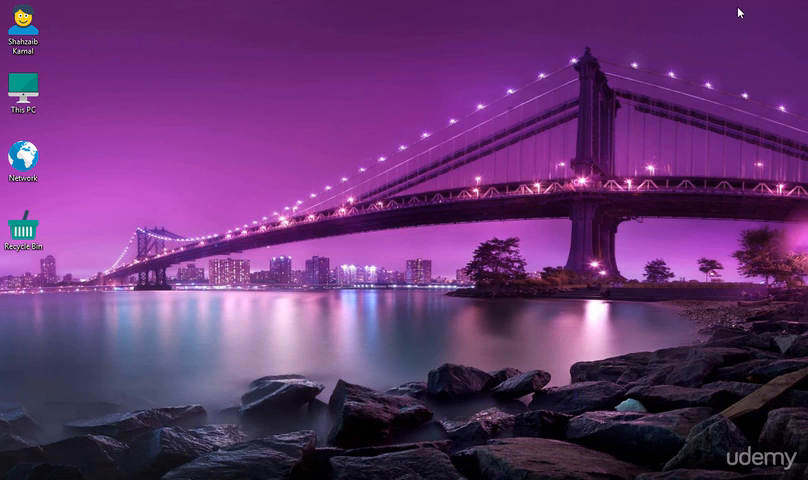
mouse_move(308, 126)
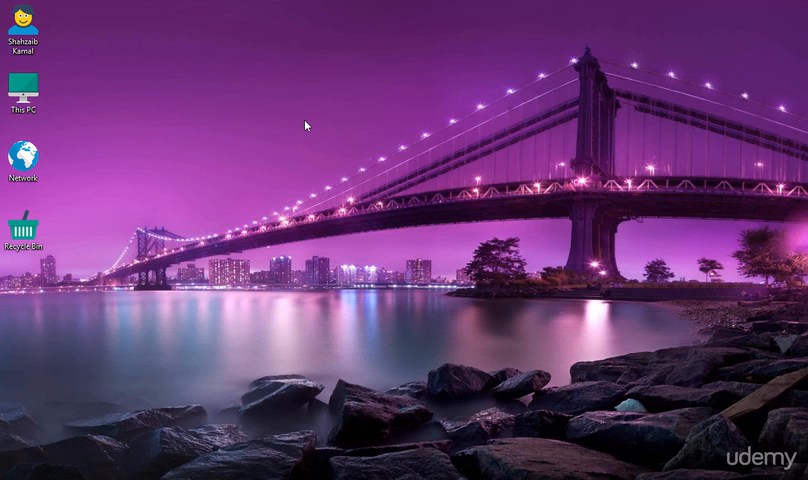